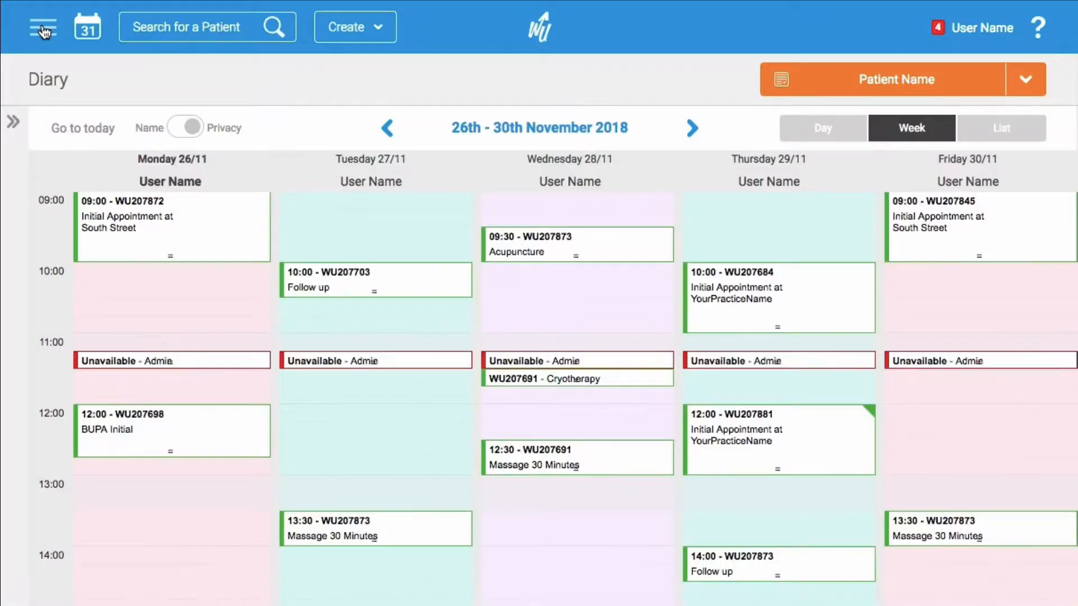
Go to the practice Settings area from the main navigation menu
left_click(43, 27)
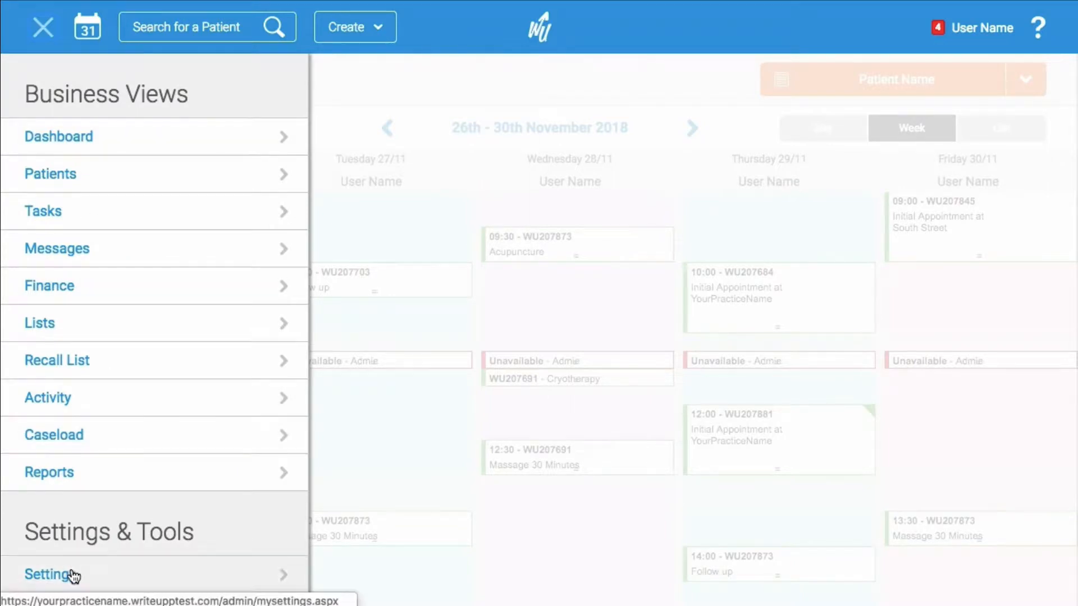
left_click(48, 574)
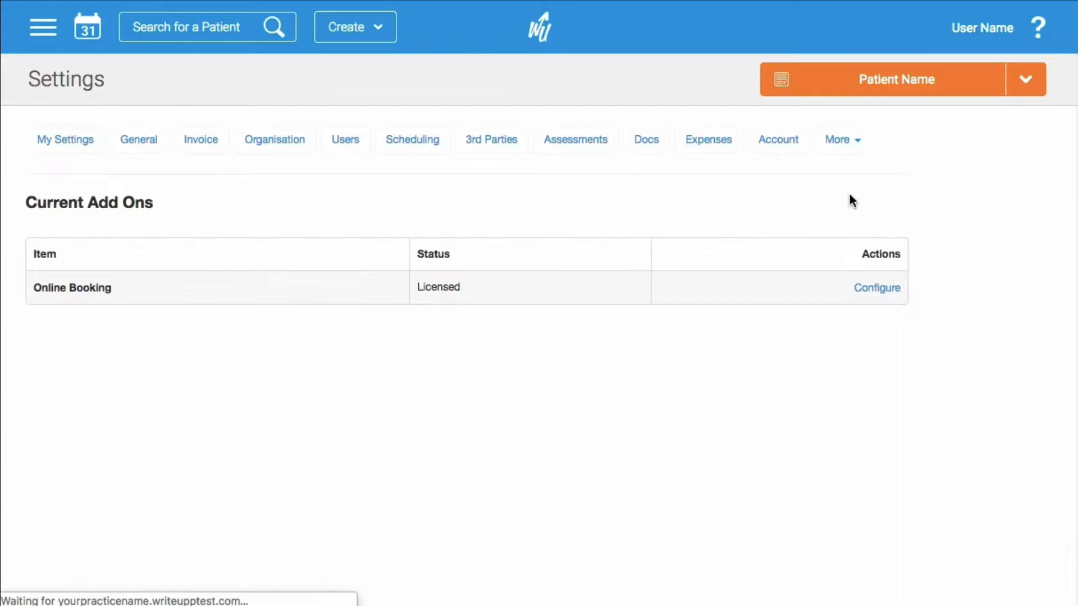
Configure the Online Booking add-on and review its dashboard's Key Metrics and Manage Your Content sections
left_click(877, 287)
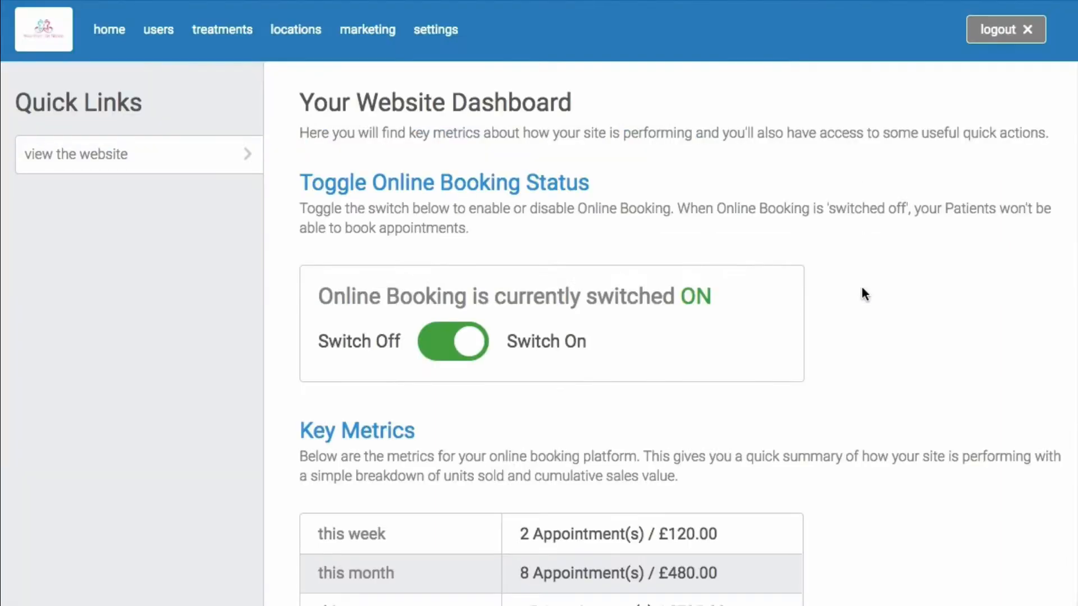
mouse_move(864, 294)
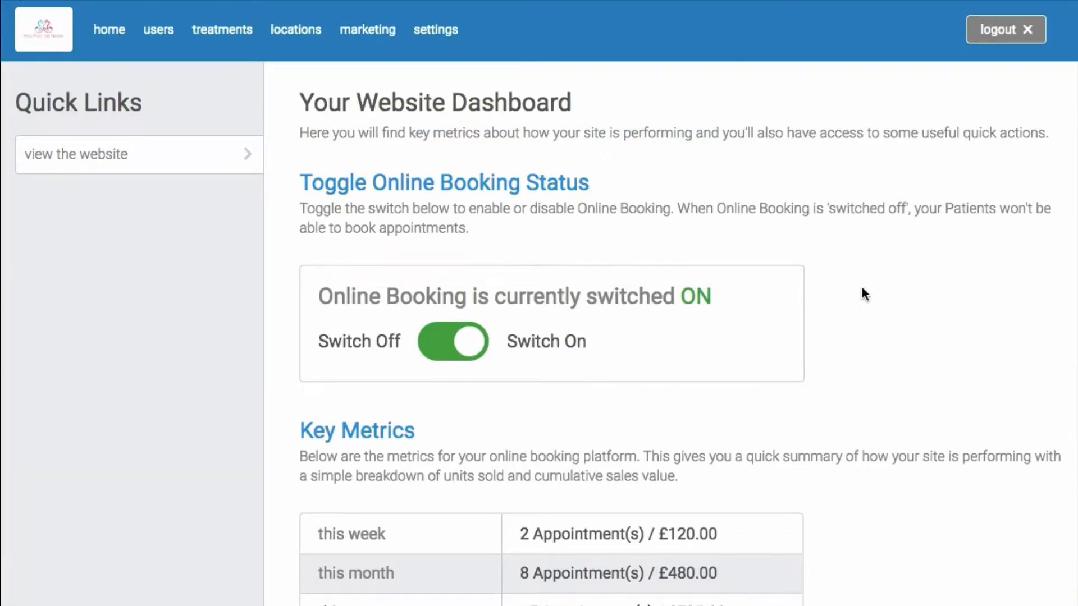
mouse_move(869, 362)
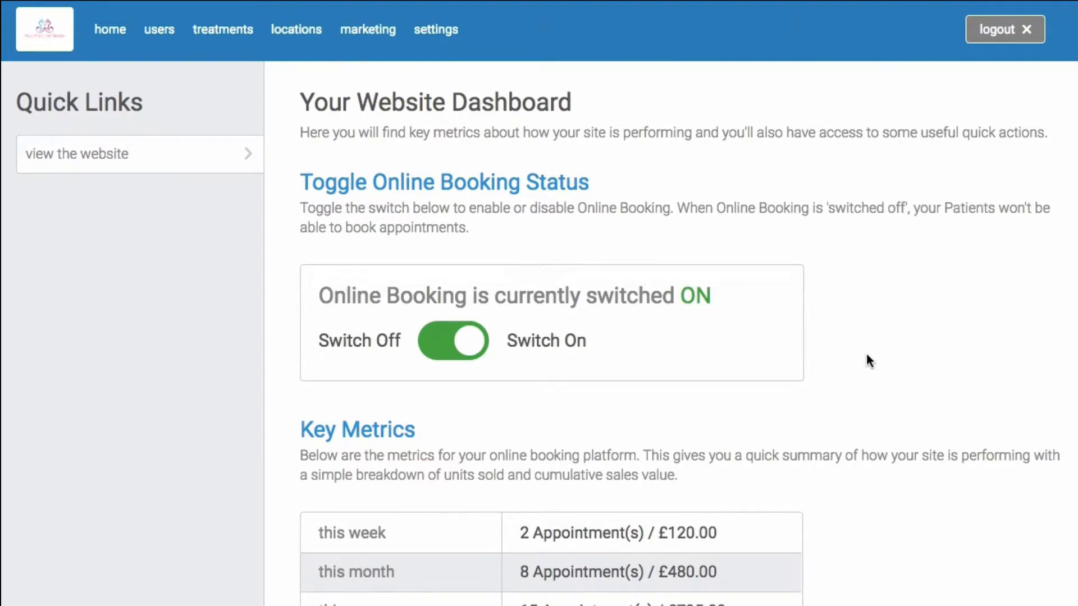
scroll("down", 3)
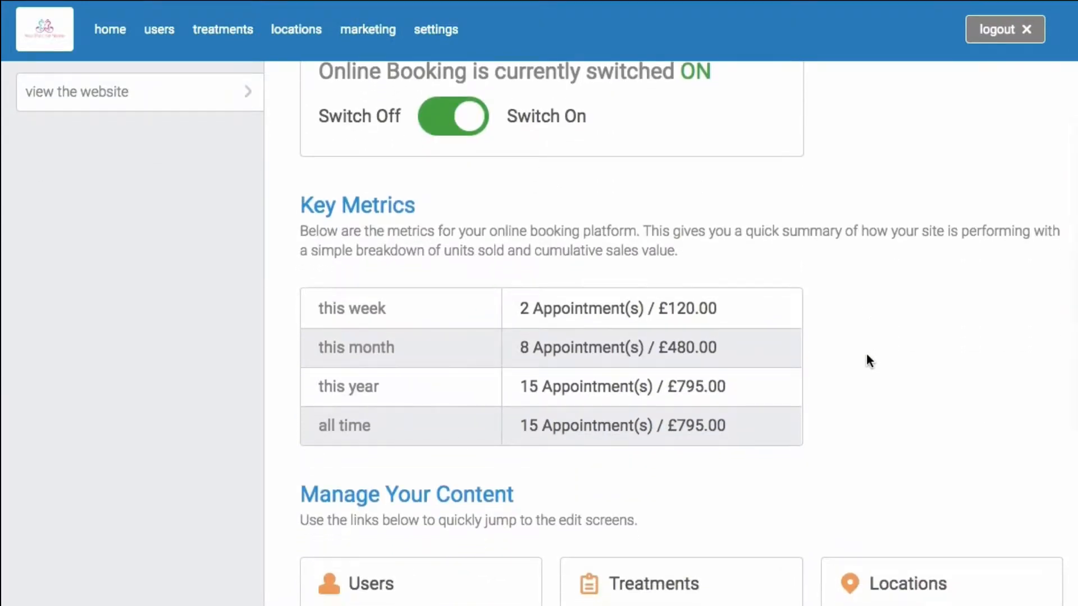
scroll("down", 3)
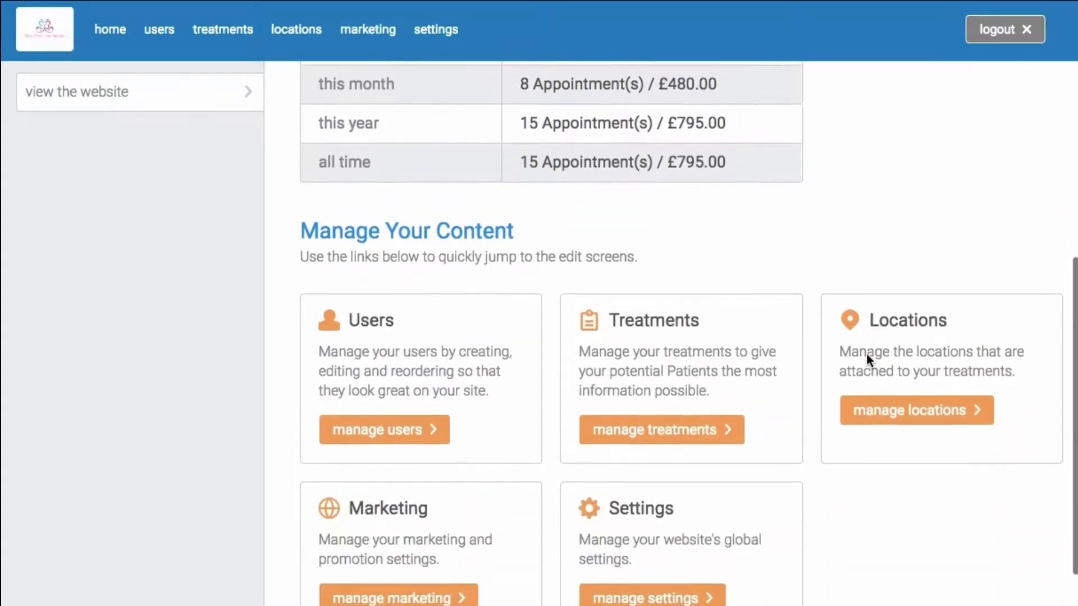
scroll("down", 3)
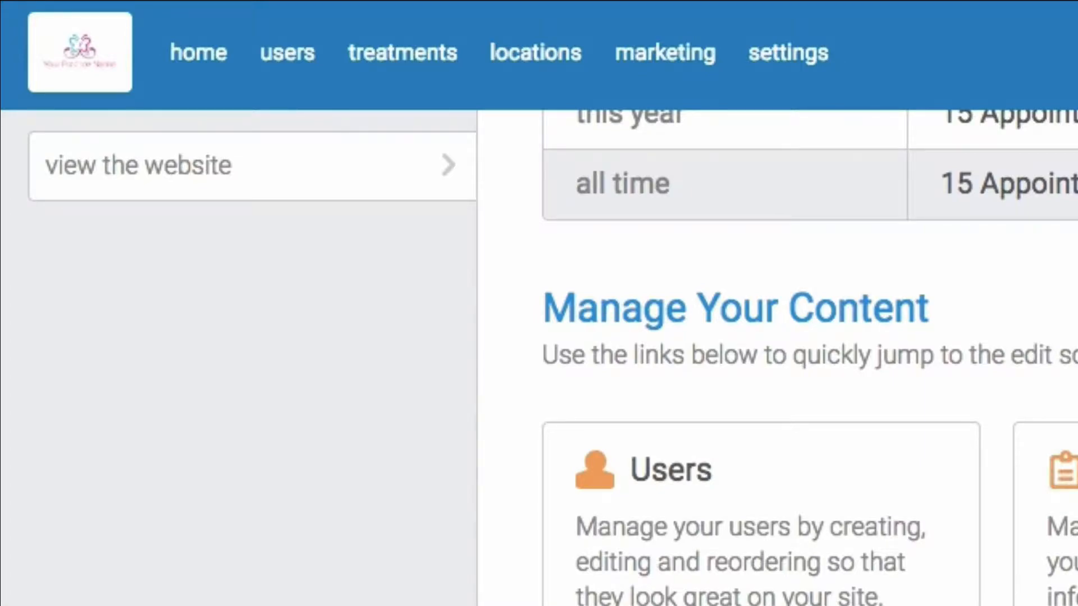
Edit the first user 'User Name' and review their visibility and weekday availability settings
left_click(287, 53)
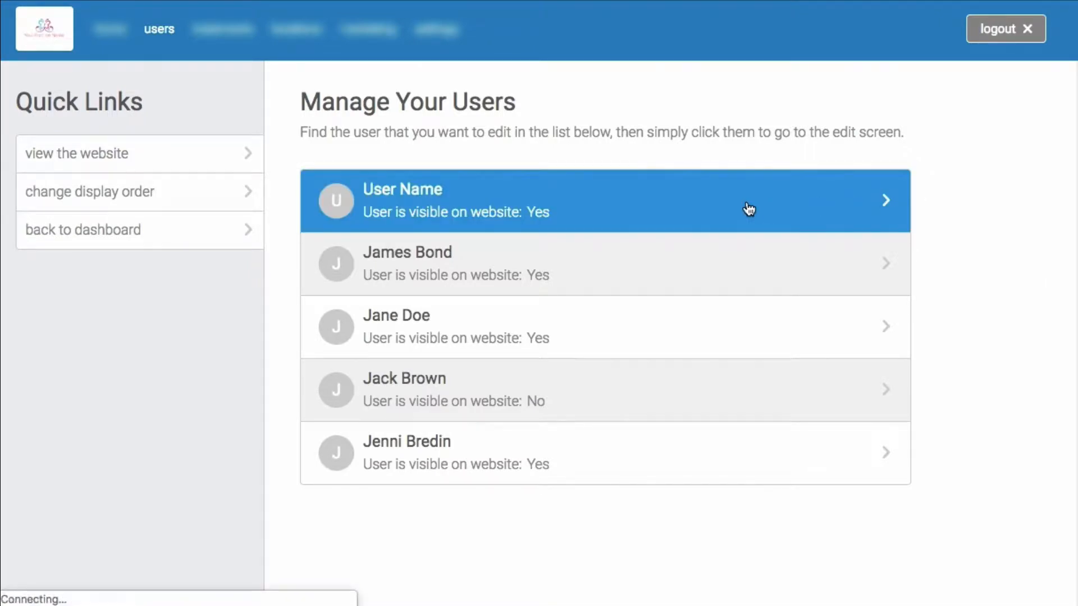
left_click(605, 200)
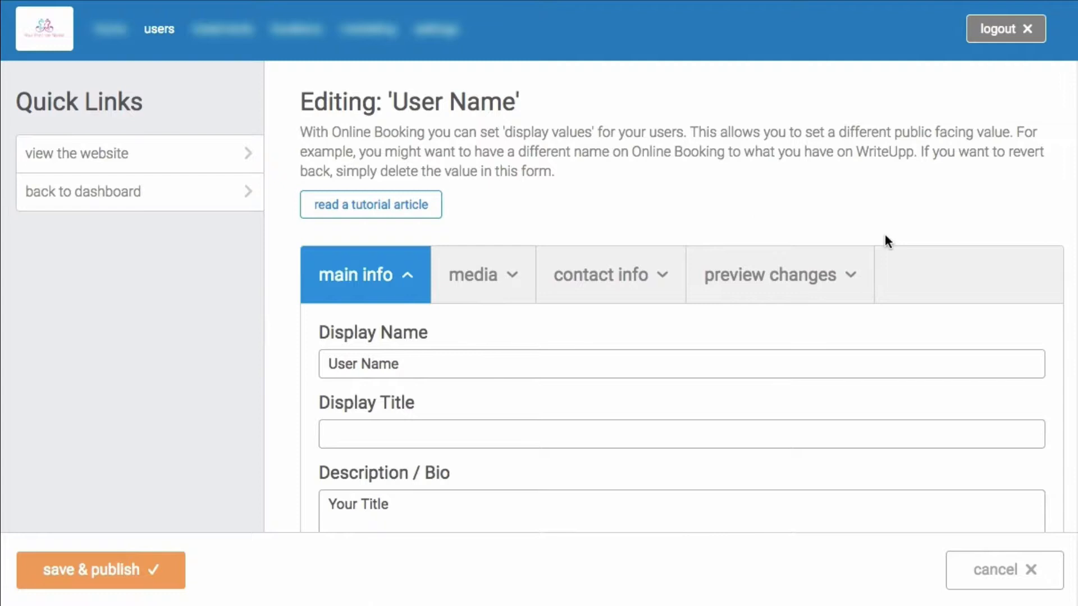
scroll("down", 3)
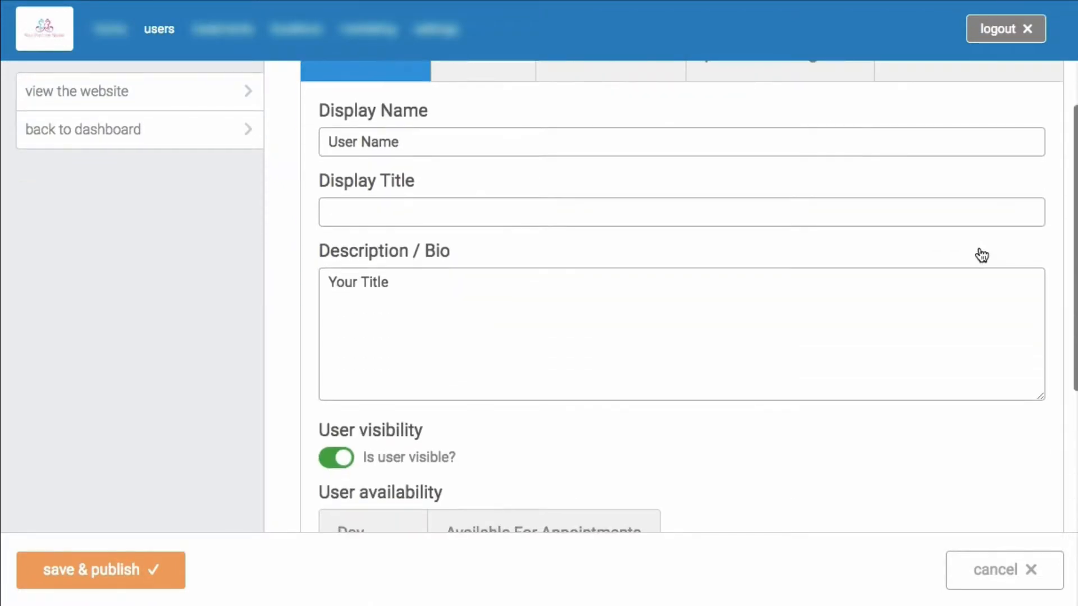
scroll("down", 3)
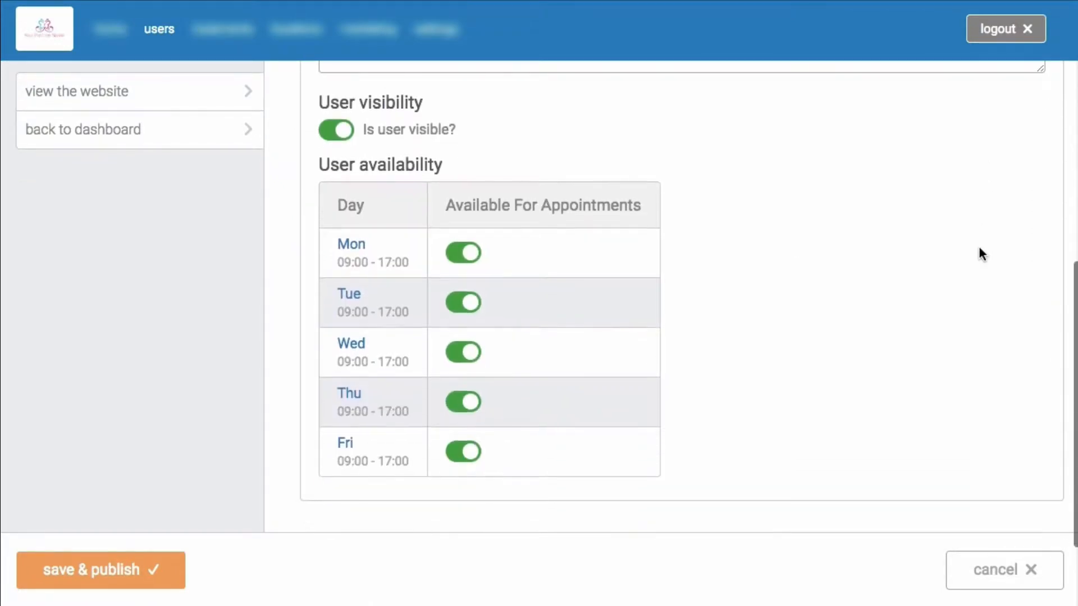
scroll("down", 3)
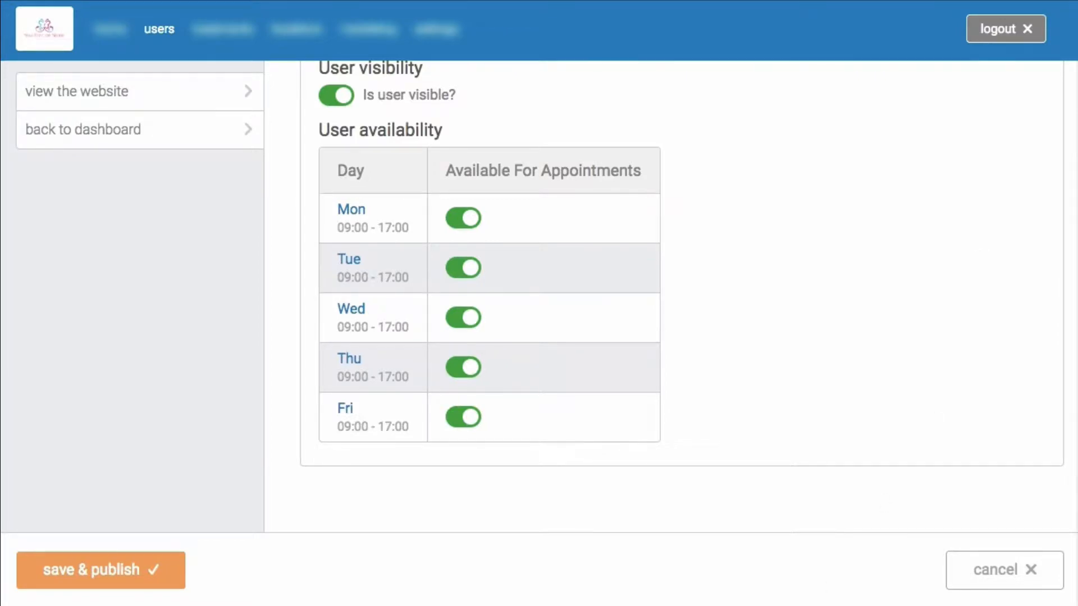
Edit the Initial Appointment treatment's Display Name to New Appointment
left_click(223, 29)
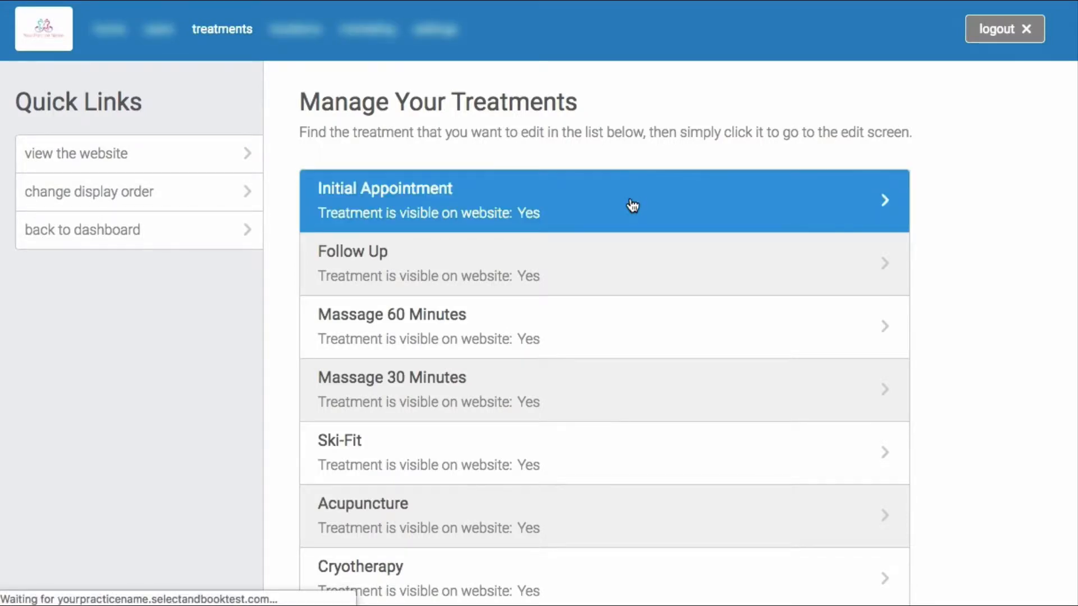
left_click(606, 200)
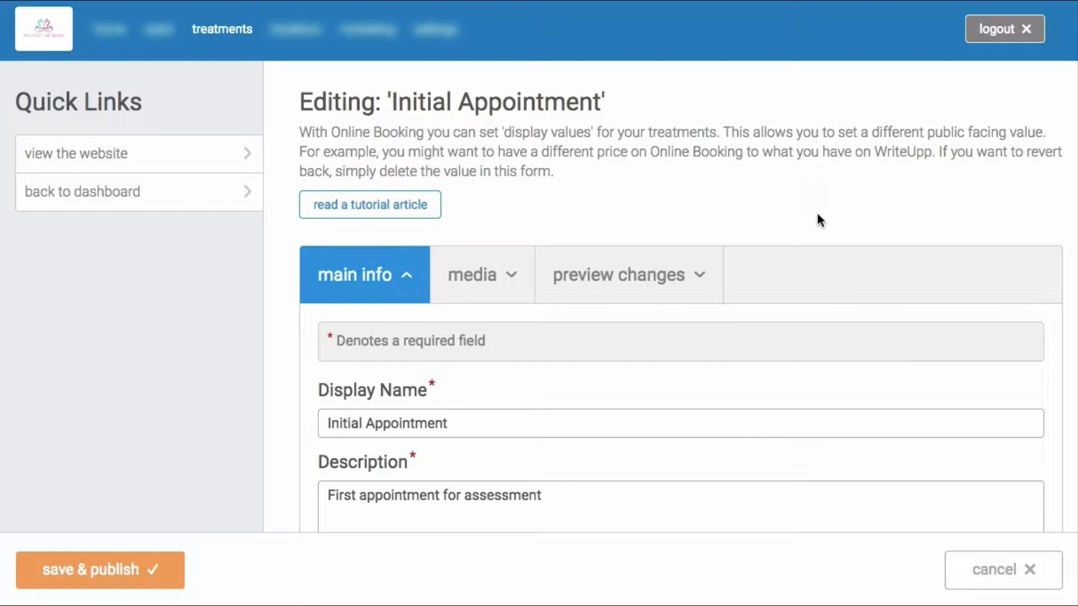
scroll("down", 3)
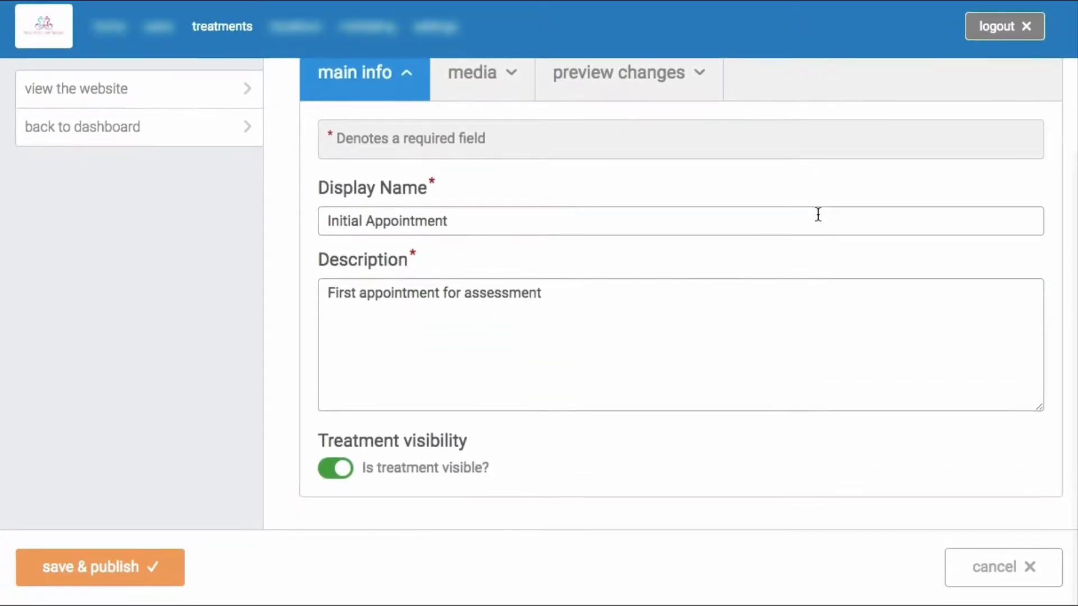
left_click(482, 74)
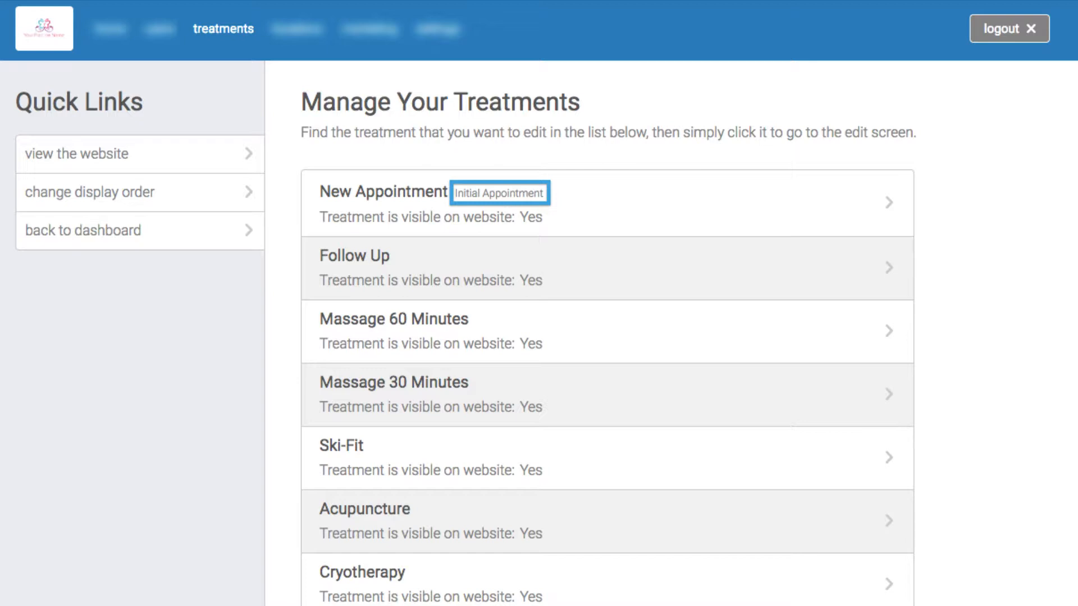
Edit the YourPracticeName location and review its name, address, postcode, directions and map
left_click(295, 30)
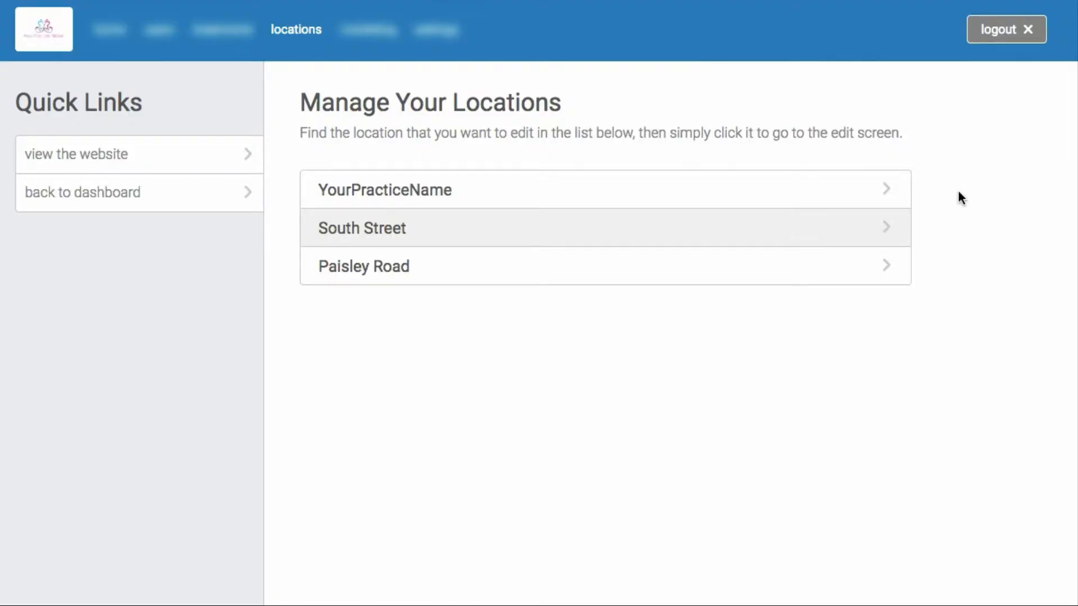
left_click(385, 190)
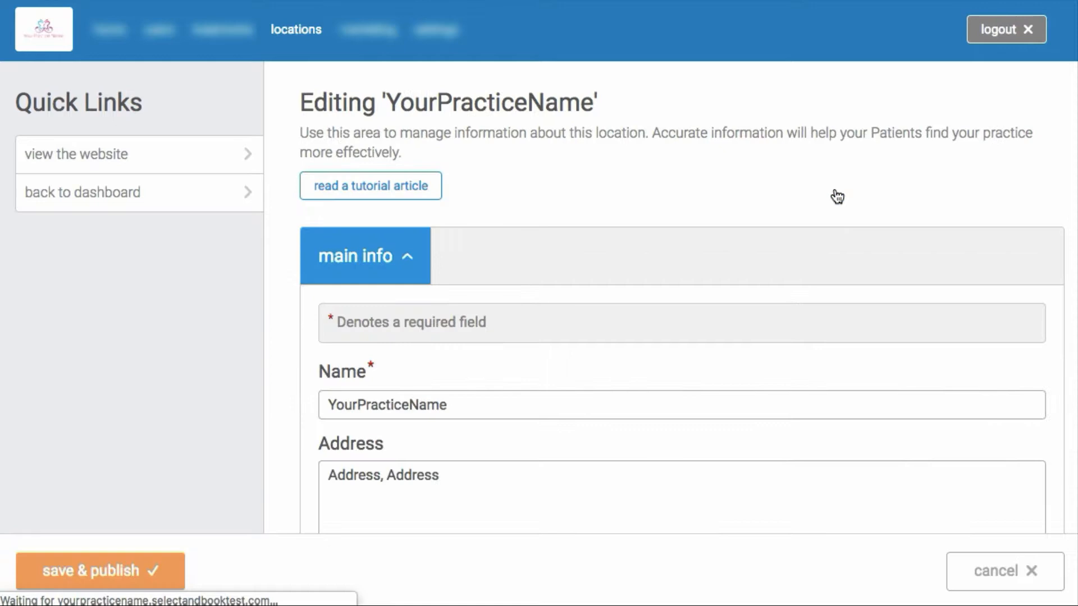
scroll("down", 3)
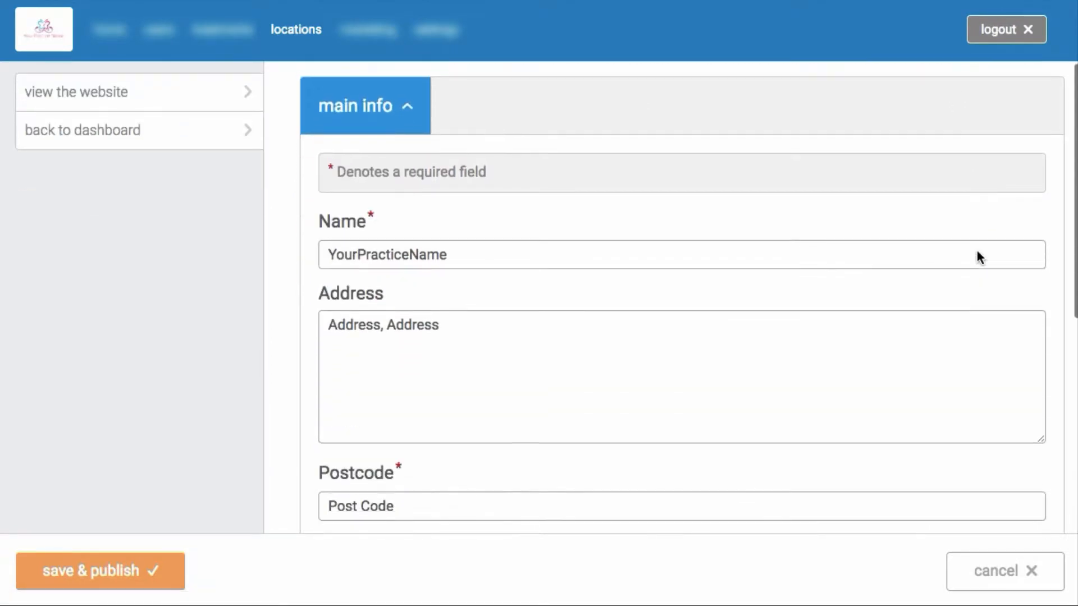
scroll("down", 3)
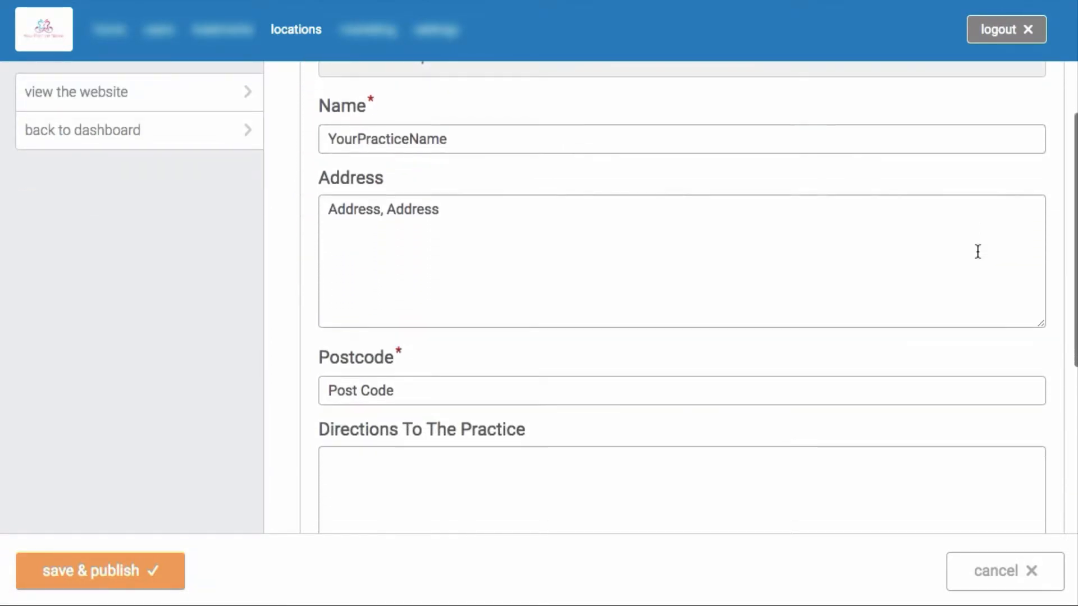
scroll("down", 3)
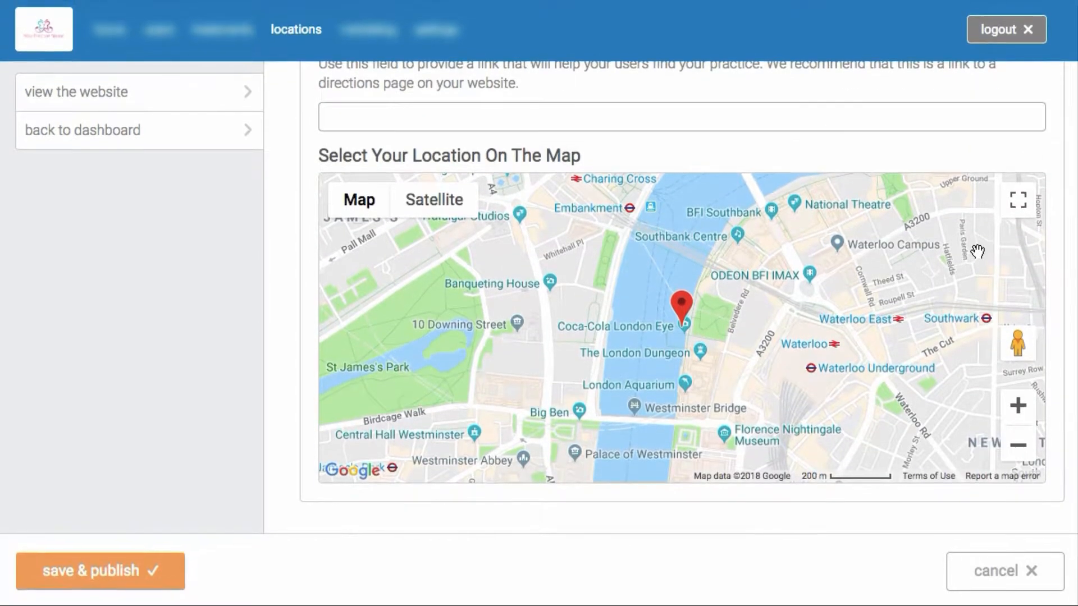
Review the marketing page's home Welcome section and Small promotion box fields
left_click(367, 30)
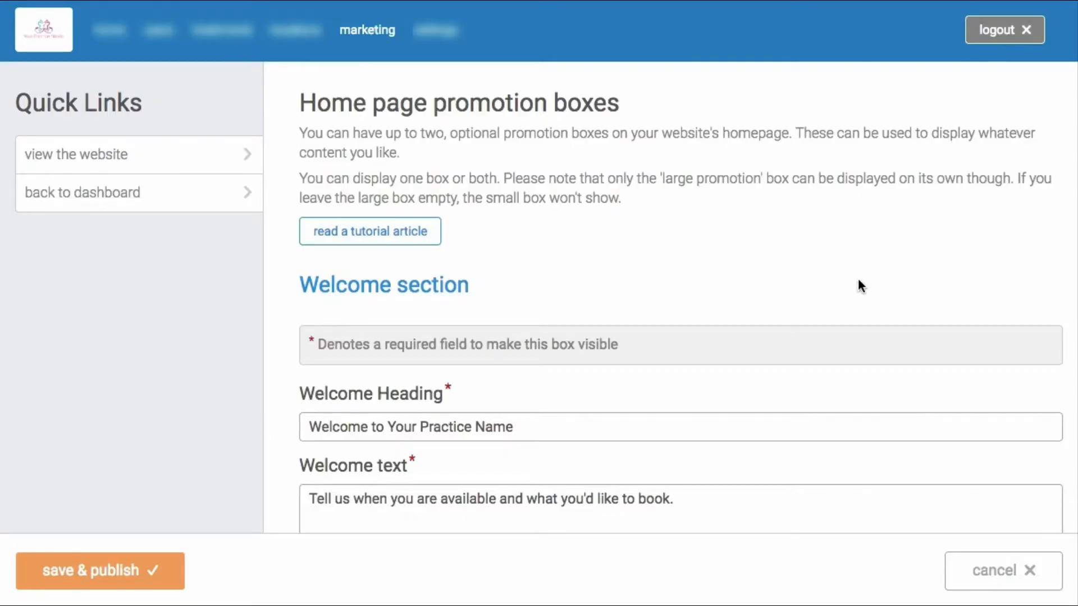
scroll("down", 3)
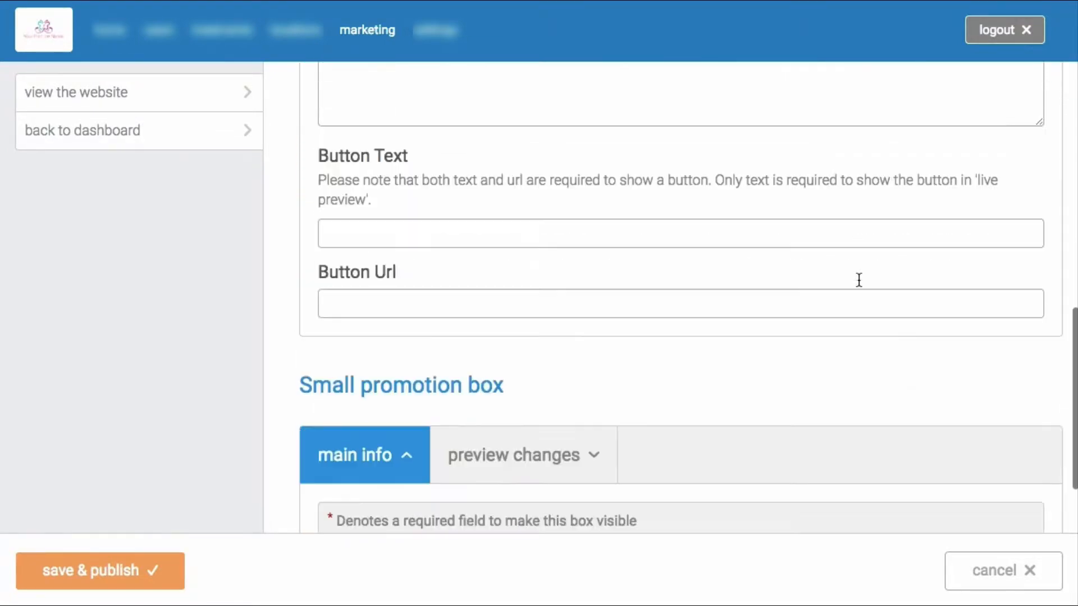
scroll("down", 3)
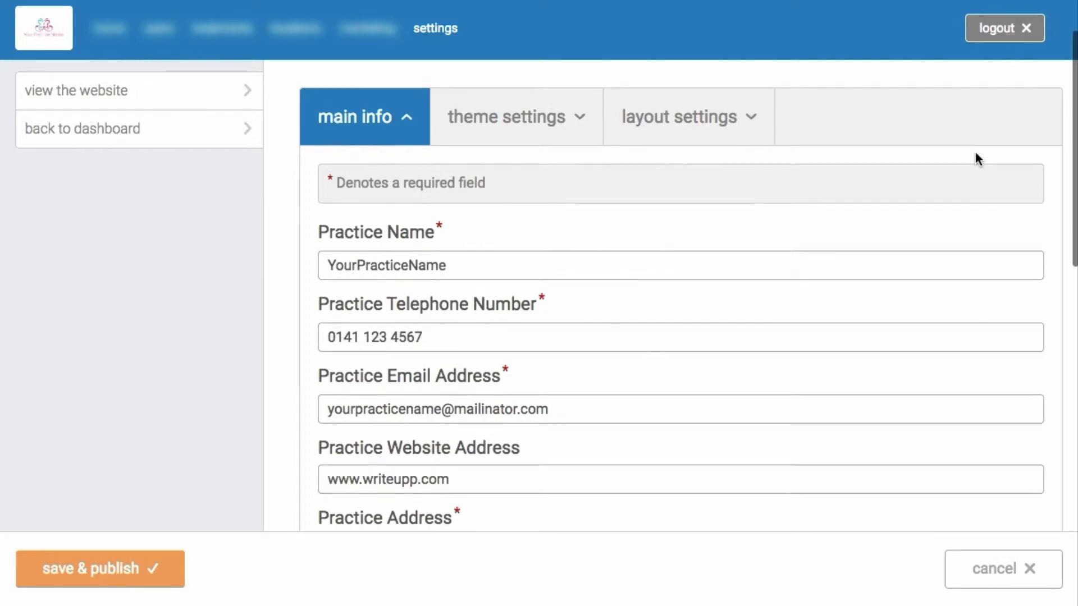
Scroll through website settings: booking offset, availability view, country code, client validation and notifications
scroll("down", 3)
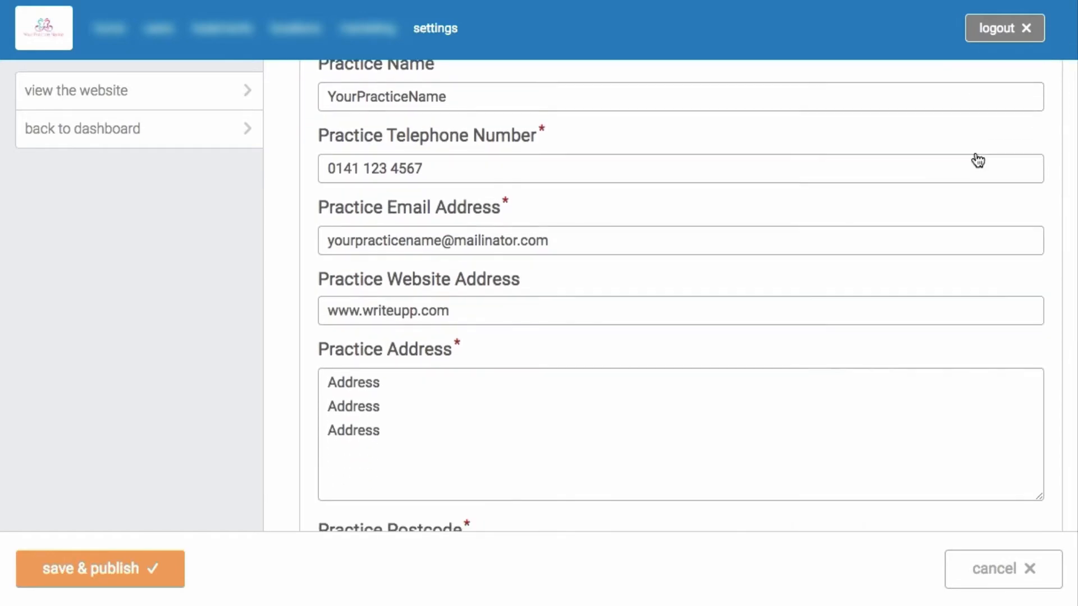
scroll("down", 3)
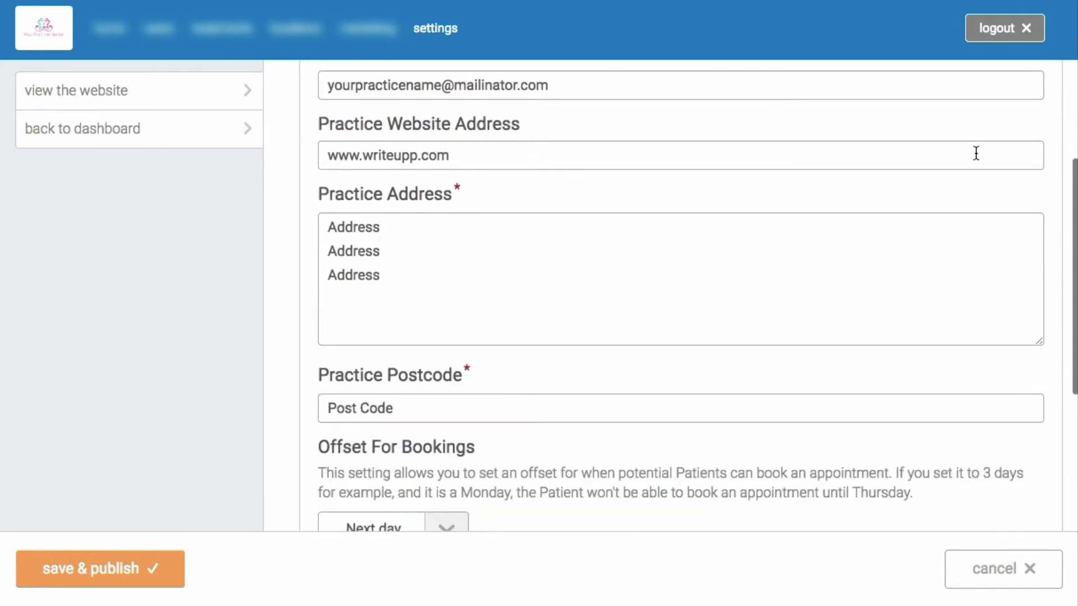
scroll("down", 3)
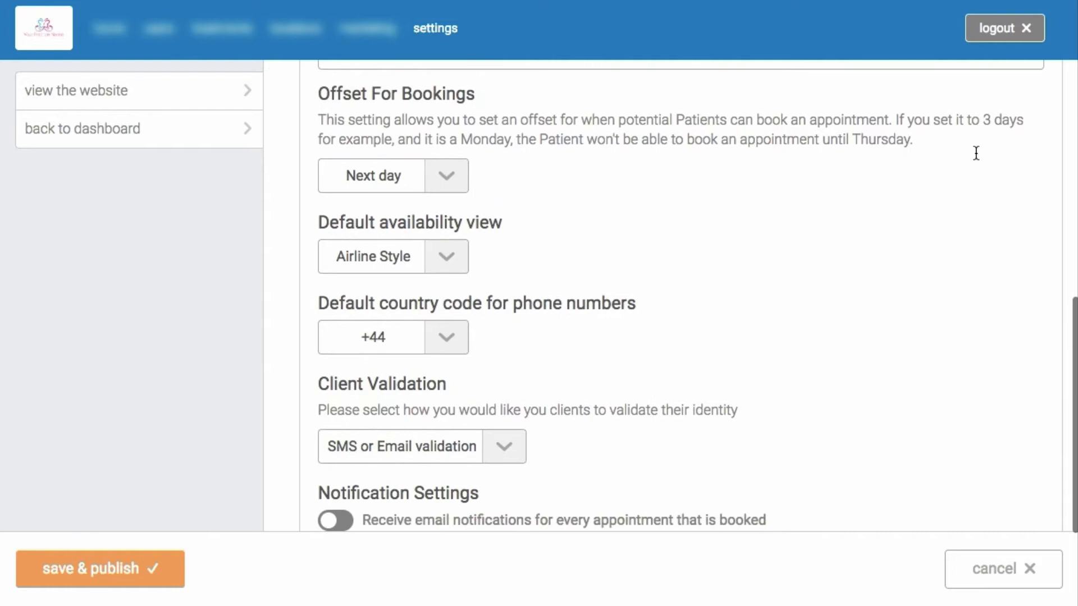
scroll("down", 3)
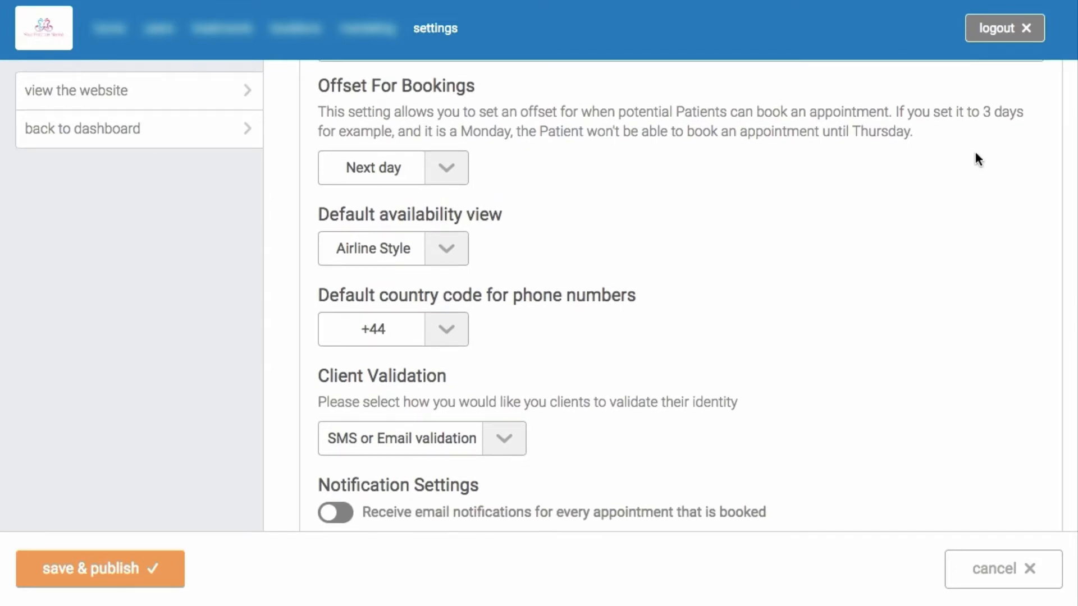
scroll("down", 3)
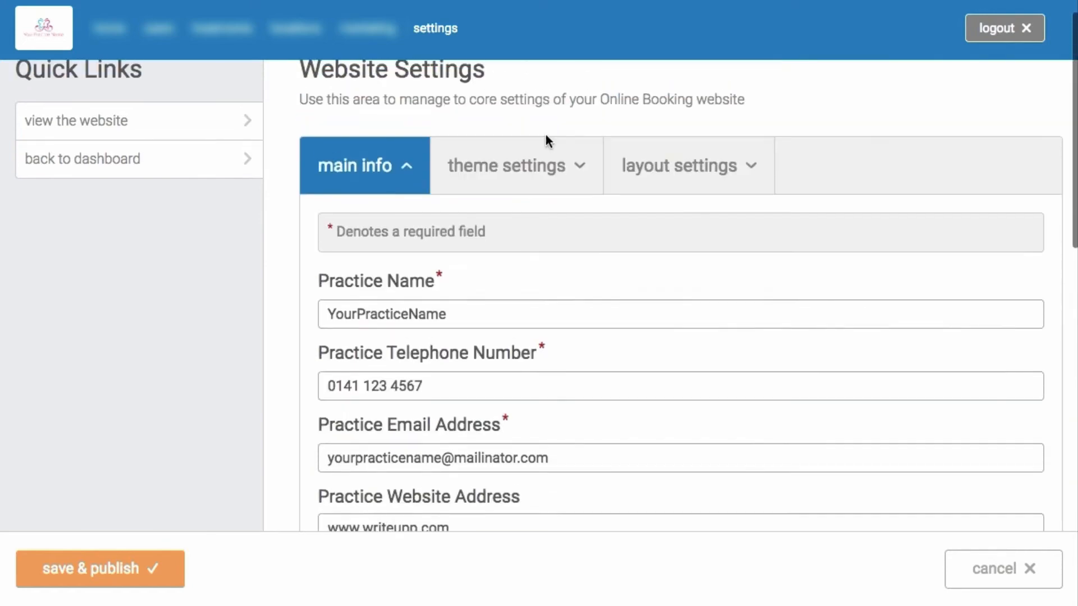
Review the theme colour scheme choices and the layout settings show/hide toggles
left_click(507, 165)
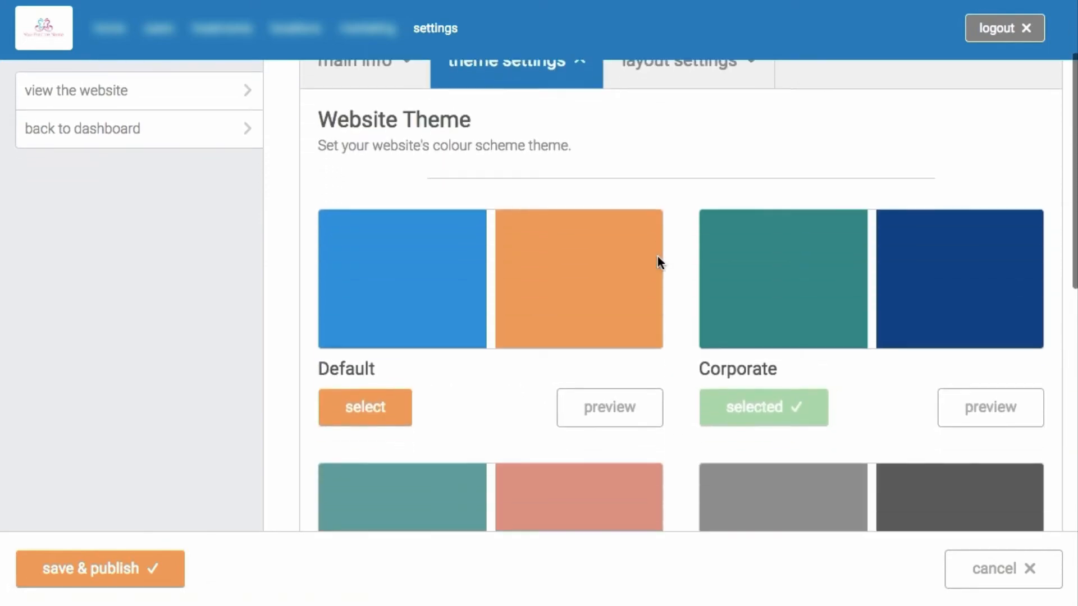
scroll("up", 3)
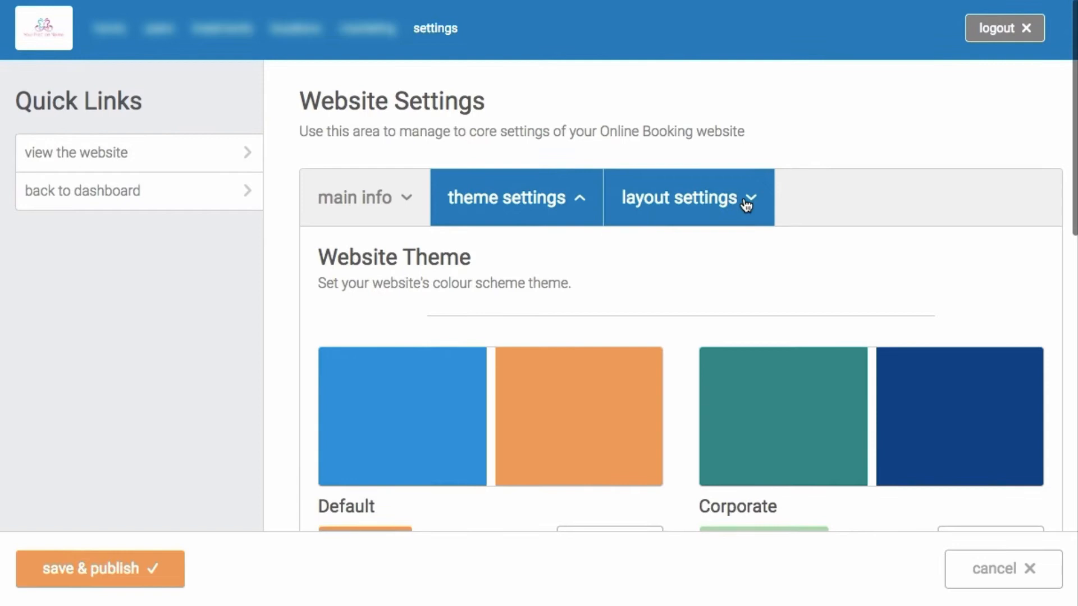
left_click(682, 197)
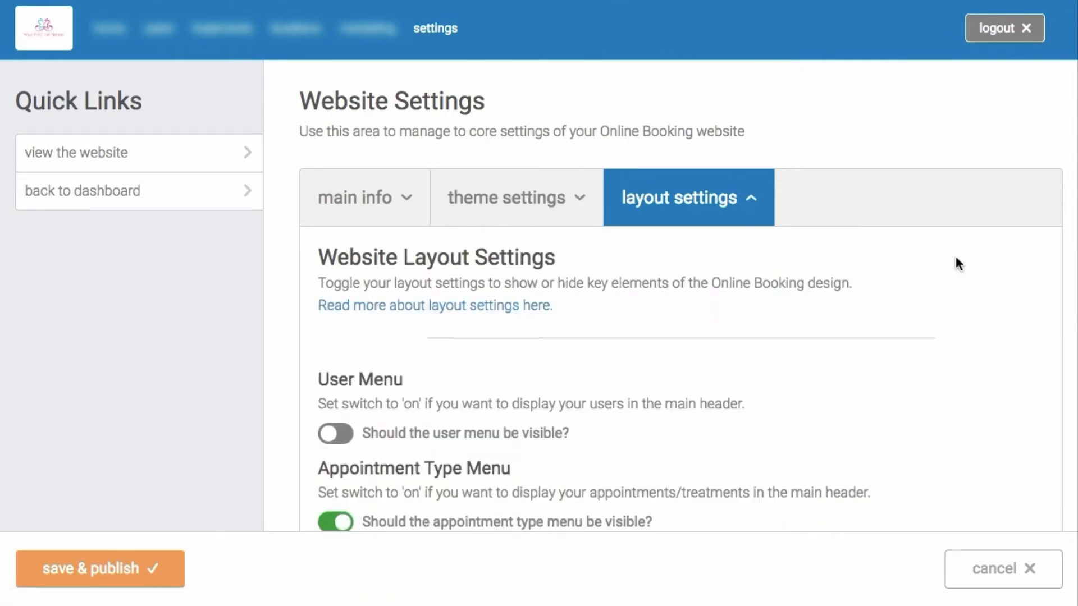
scroll("down", 3)
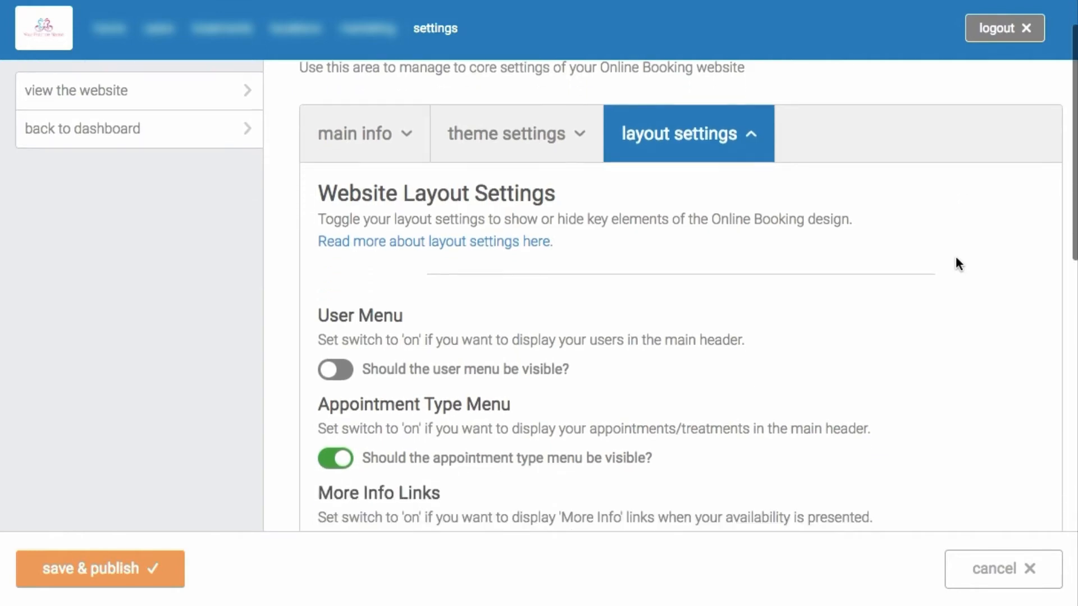
scroll("down", 3)
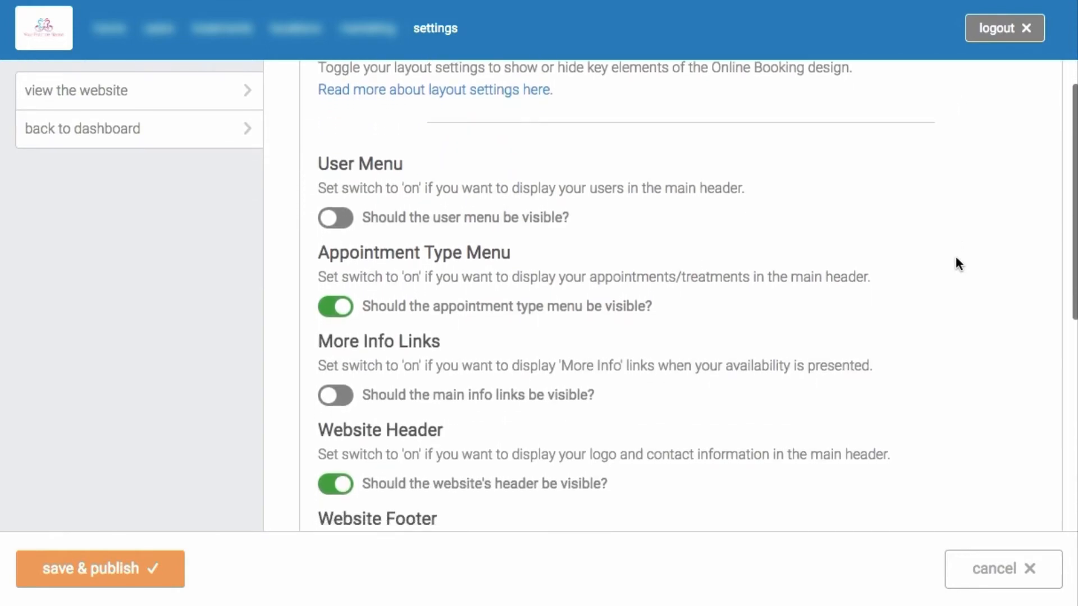
scroll("down", 3)
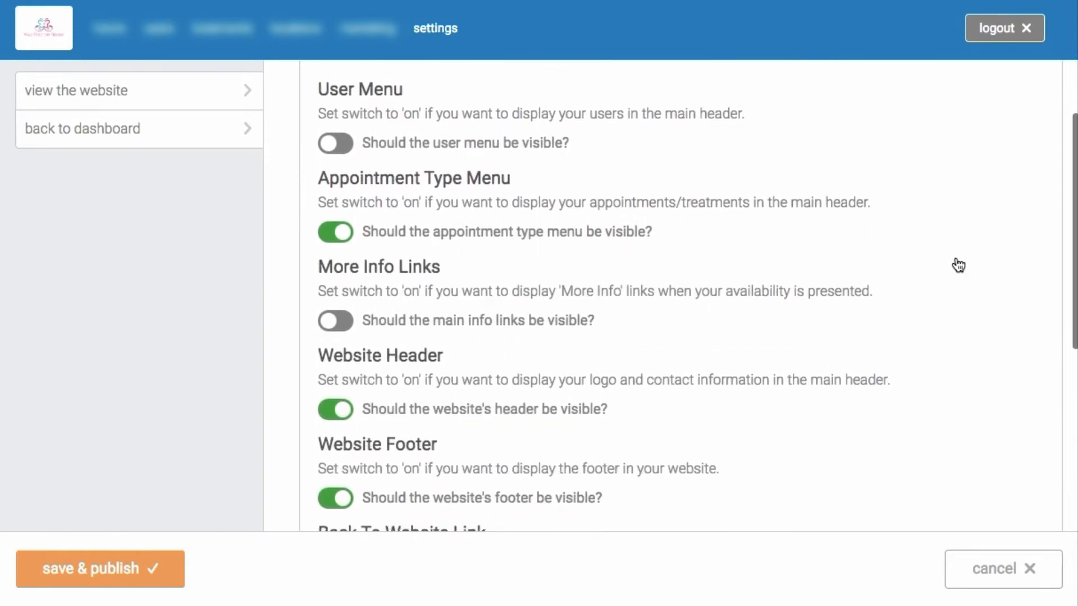
scroll("down", 3)
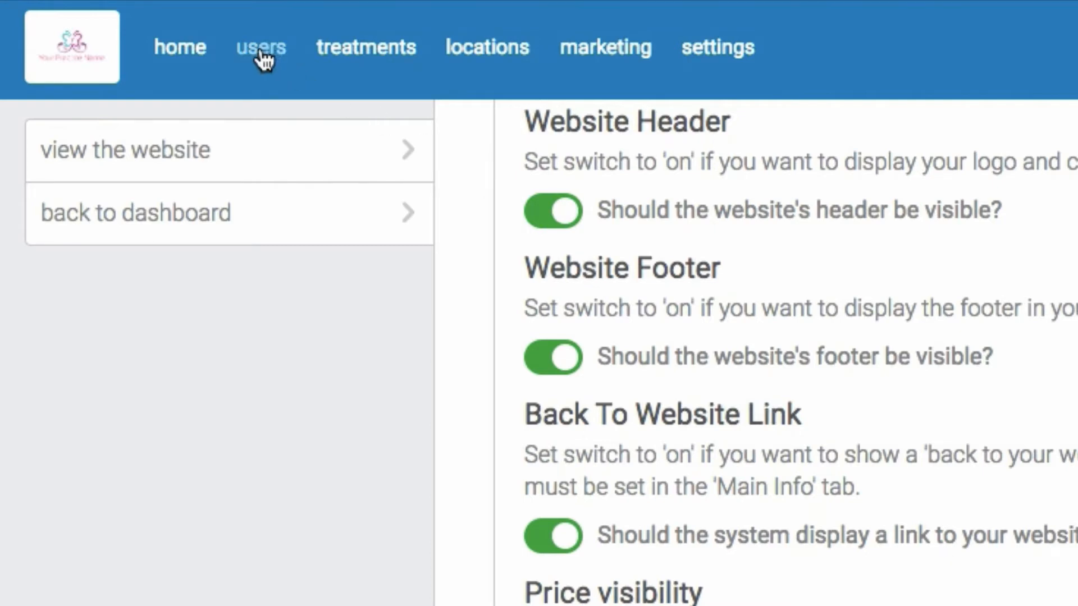
Return to the users management page
left_click(261, 47)
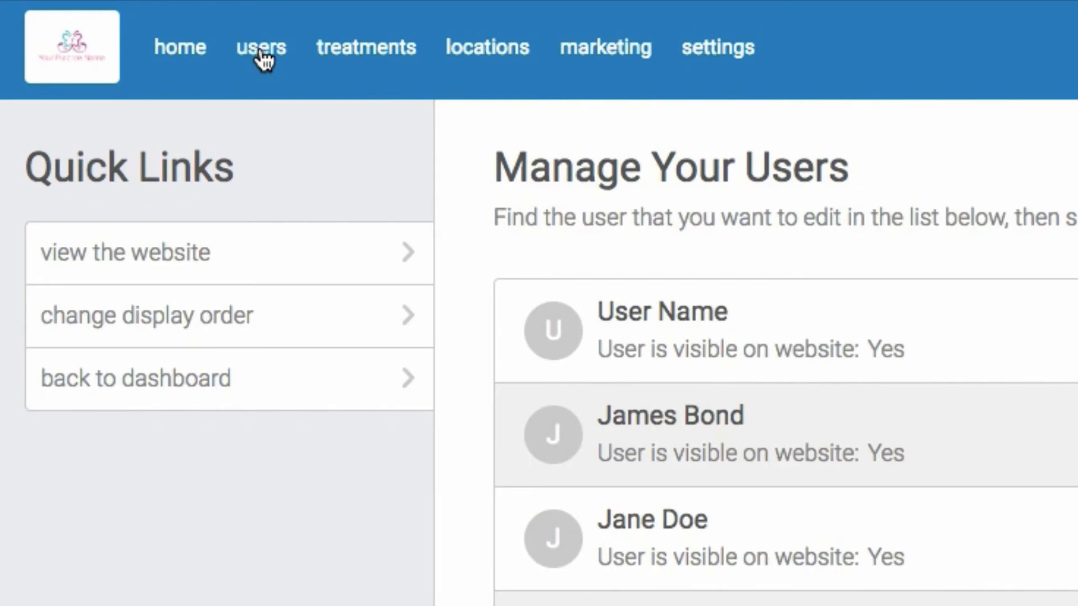